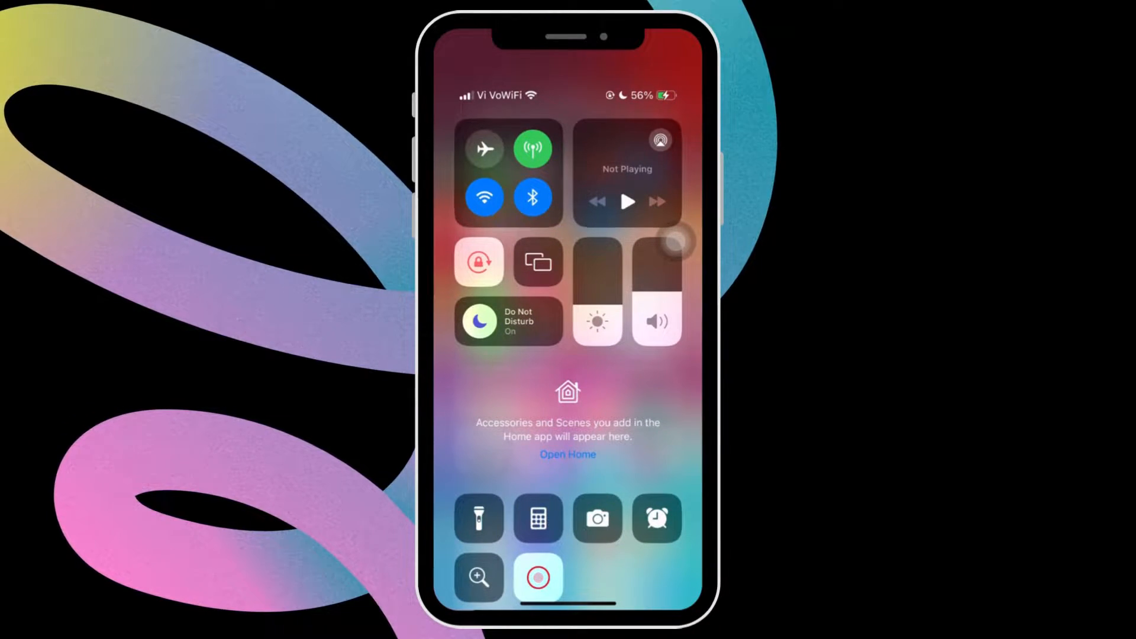
- Switch Do Not Disturb off from the Control Center Focus tile
left_click(508, 321)
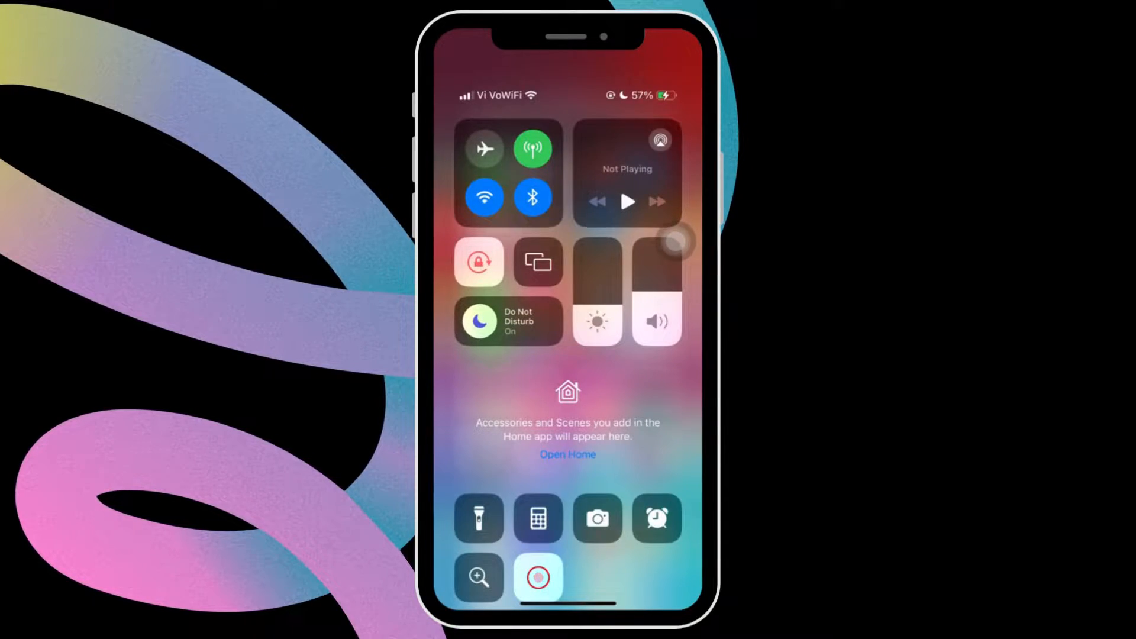
left_click(508, 321)
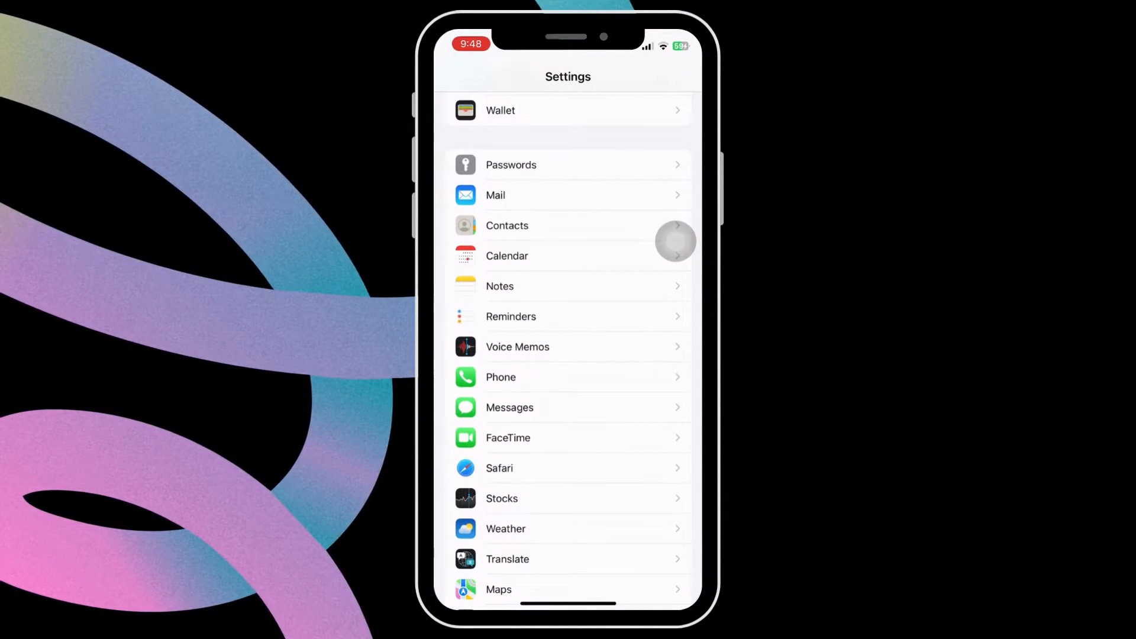
- Scroll to WhatsApp in Settings and switch on its Background App Refresh
scroll("down", 3)
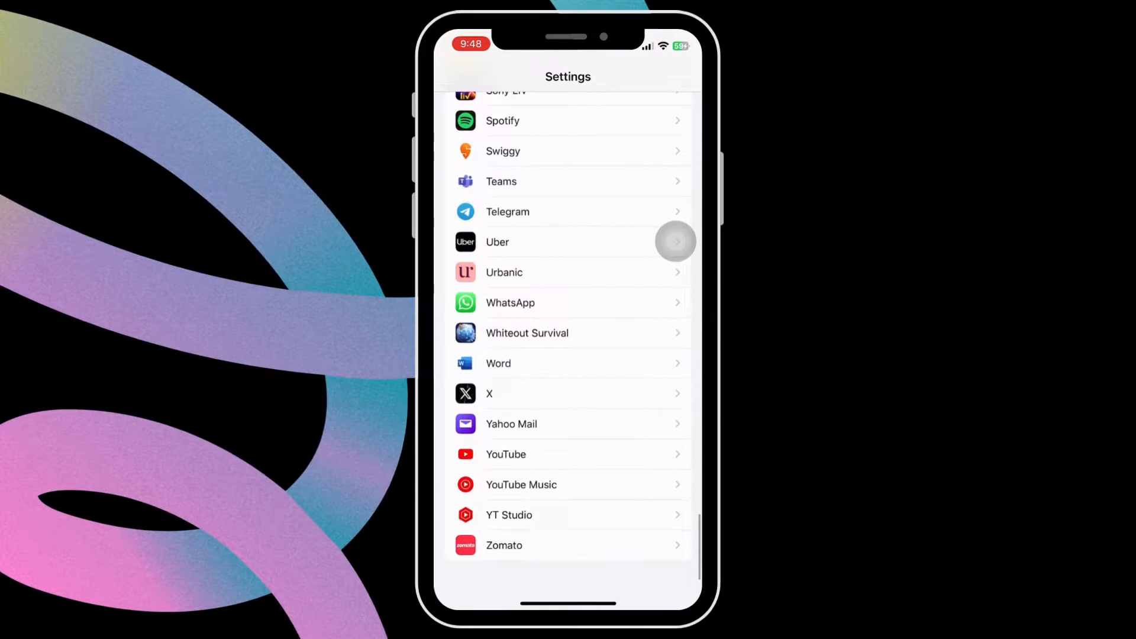
left_click(511, 302)
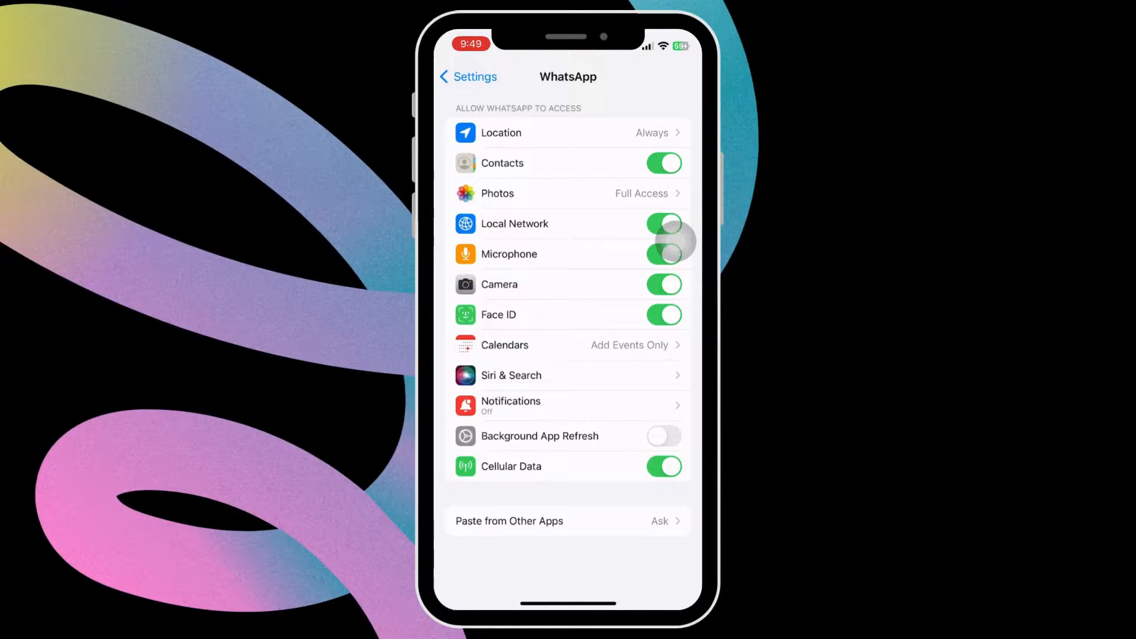
left_click(663, 436)
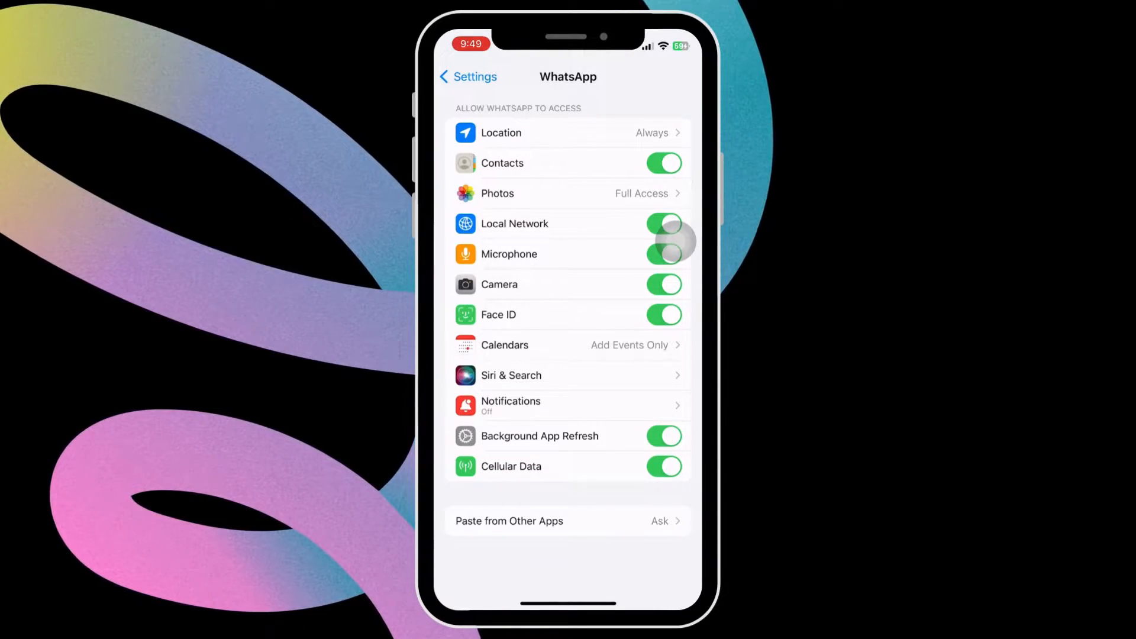
- Allow WhatsApp notifications with Immediate Delivery and Lock Screen, Notification Center and Banners alerts
left_click(512, 406)
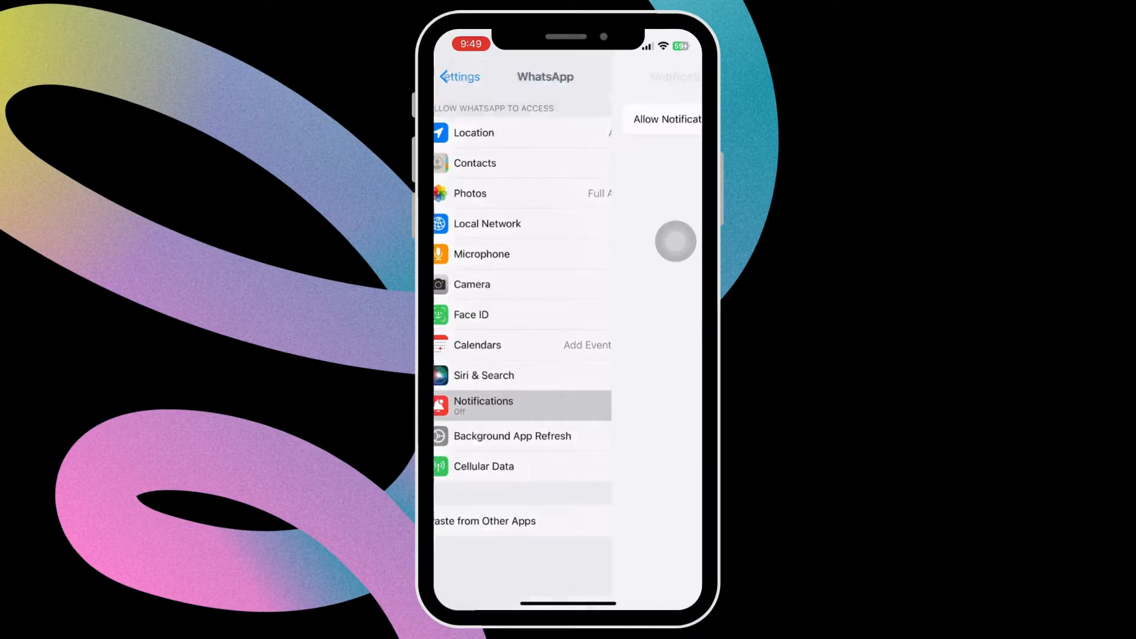
left_click(483, 405)
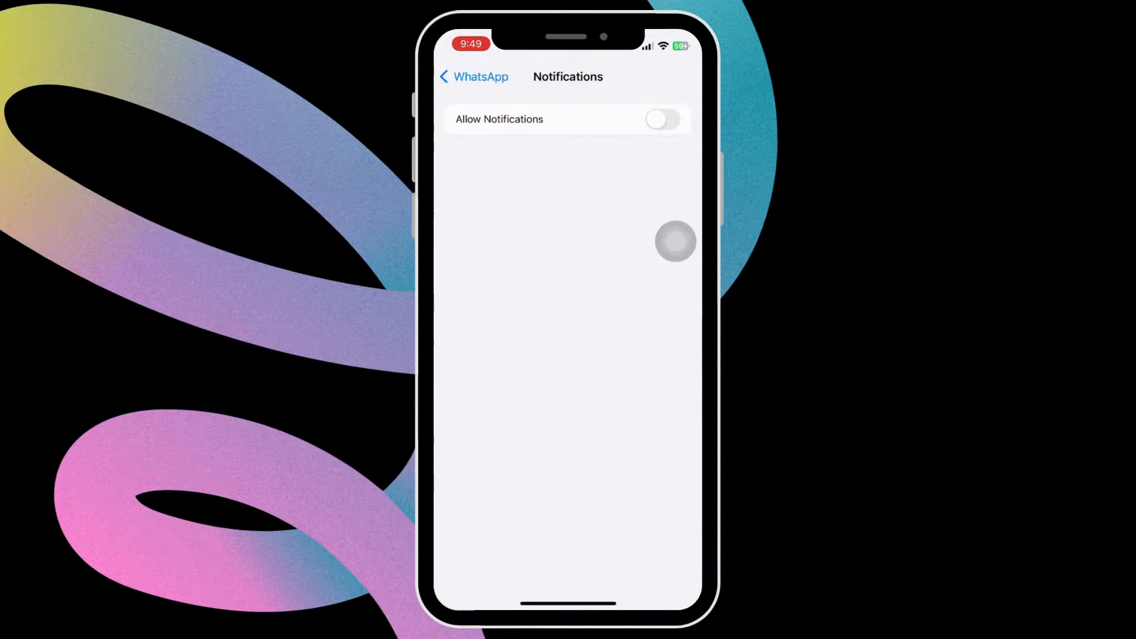
left_click(662, 118)
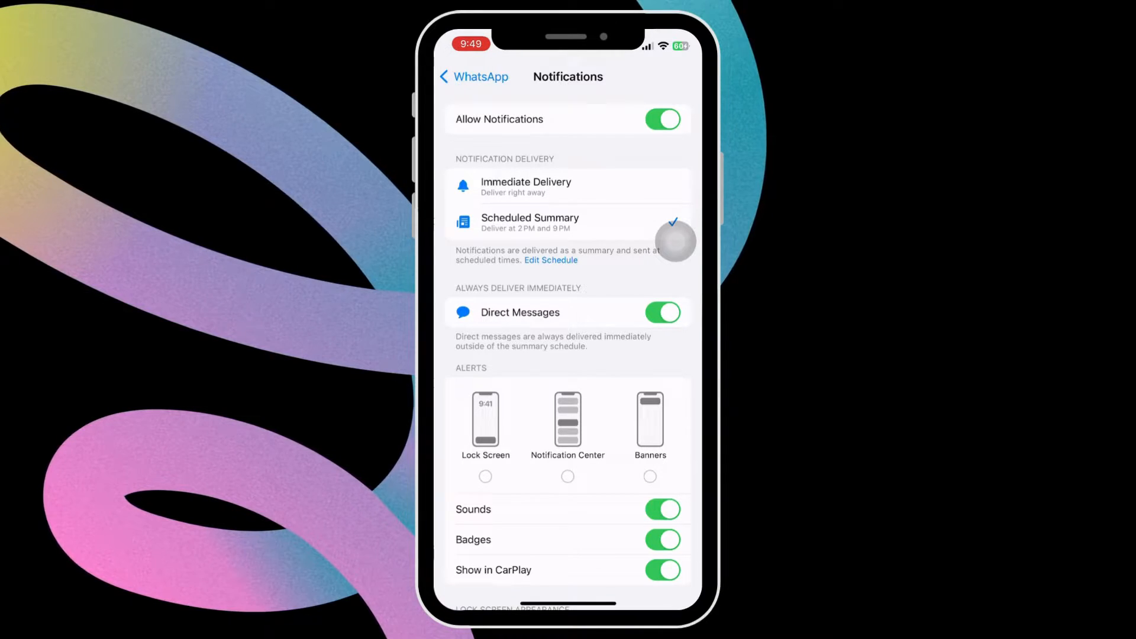
left_click(526, 187)
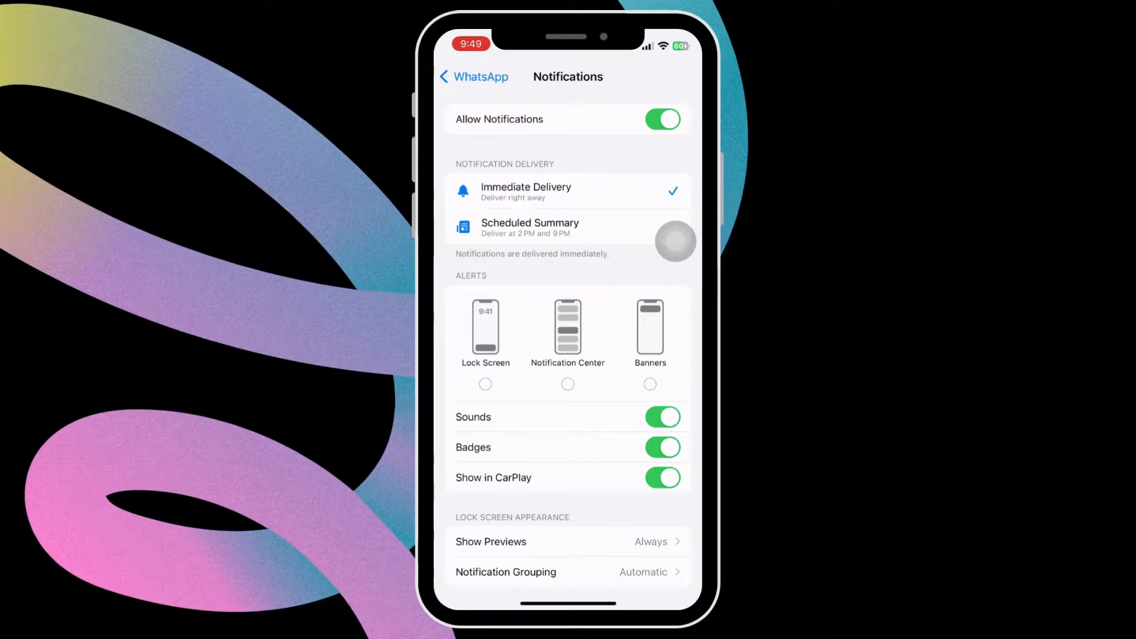
left_click(485, 384)
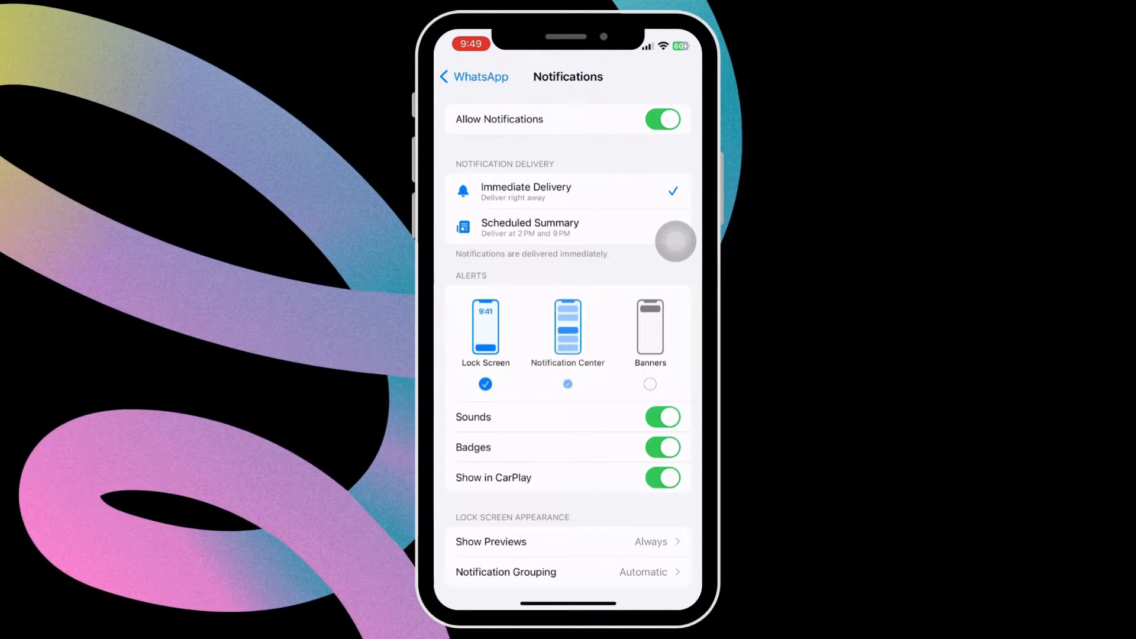
left_click(650, 384)
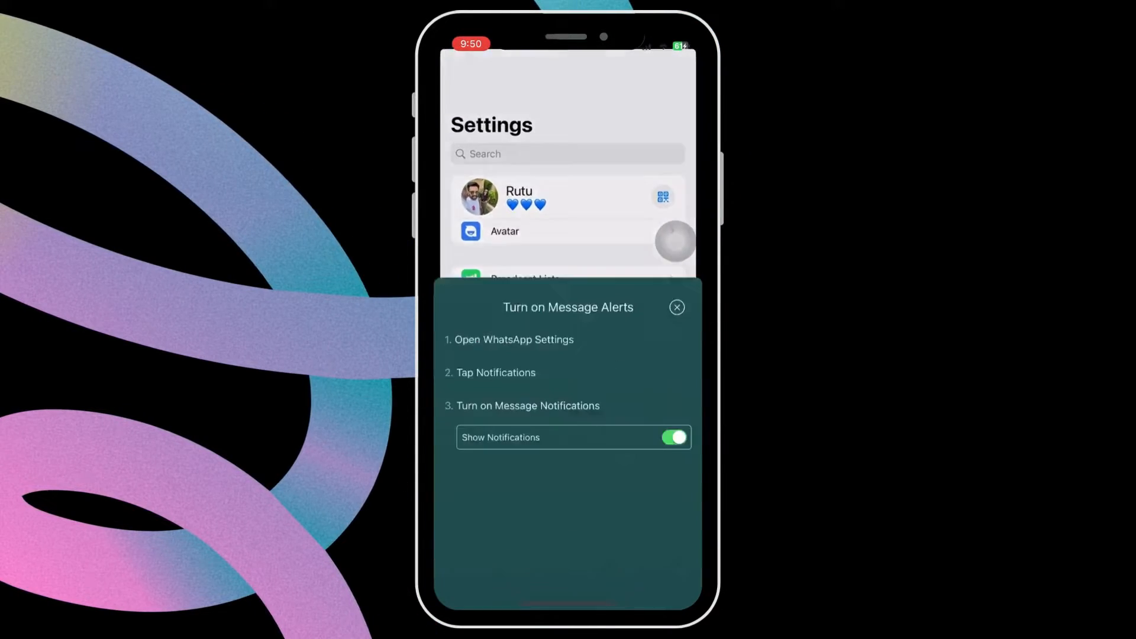
- Dismiss the alerts sheet and switch on Show and Reaction Notifications for messages and groups in WhatsApp
left_click(677, 308)
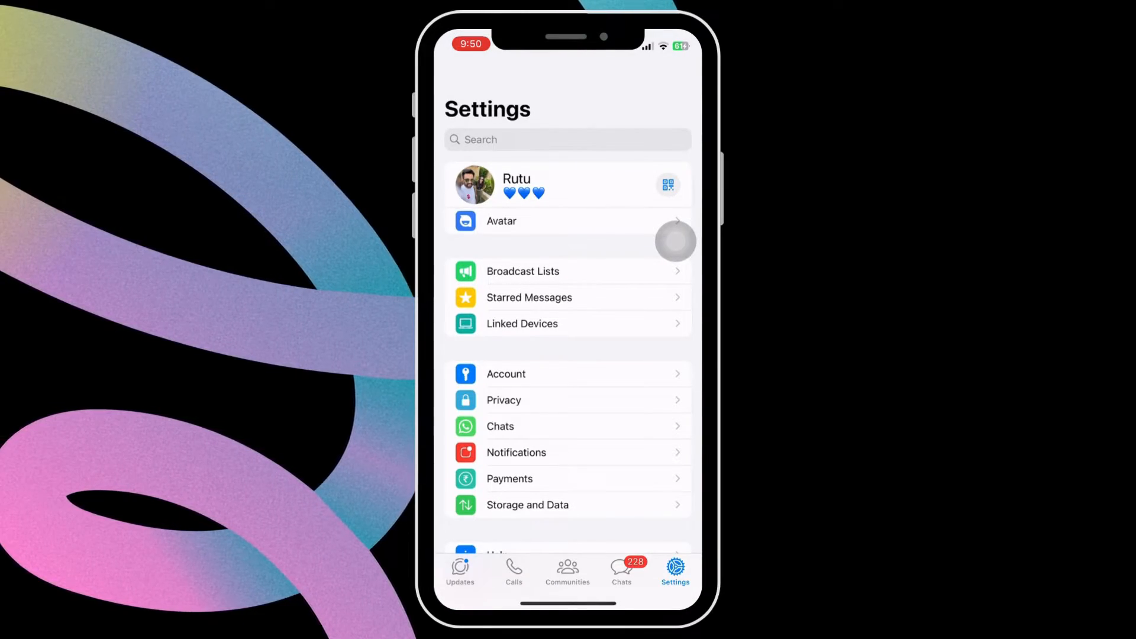
left_click(516, 452)
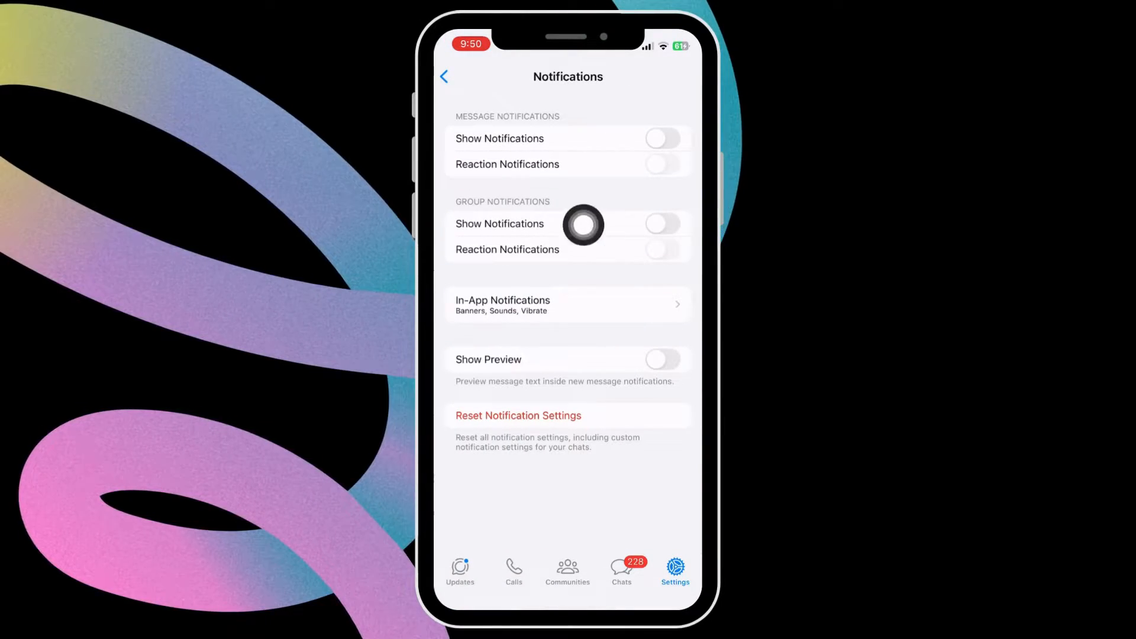
left_click(660, 138)
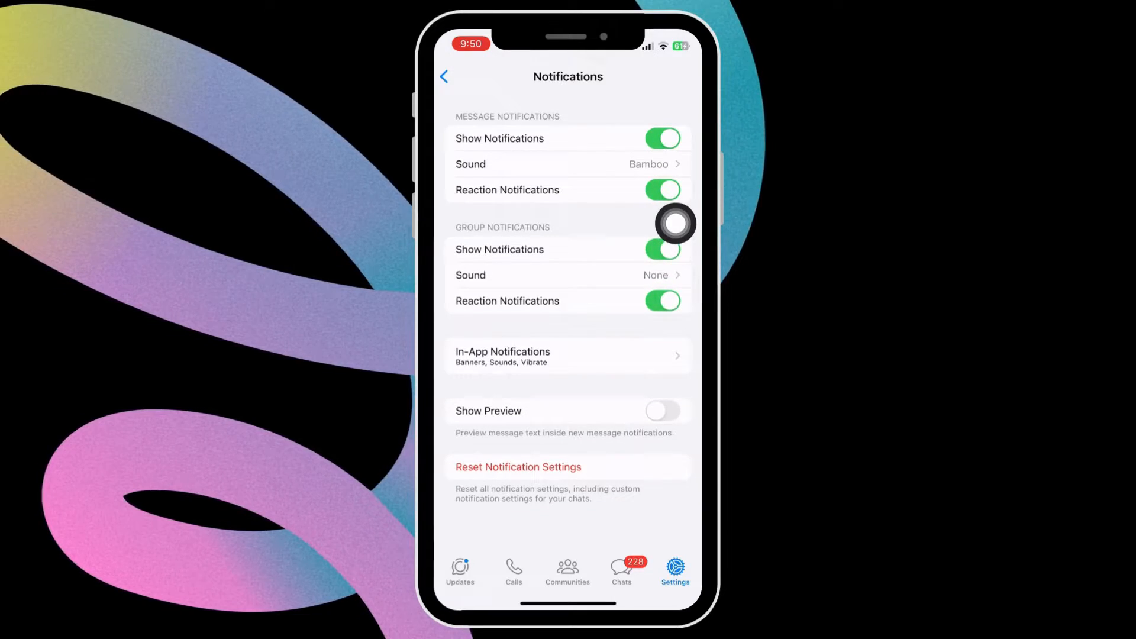
left_click(662, 411)
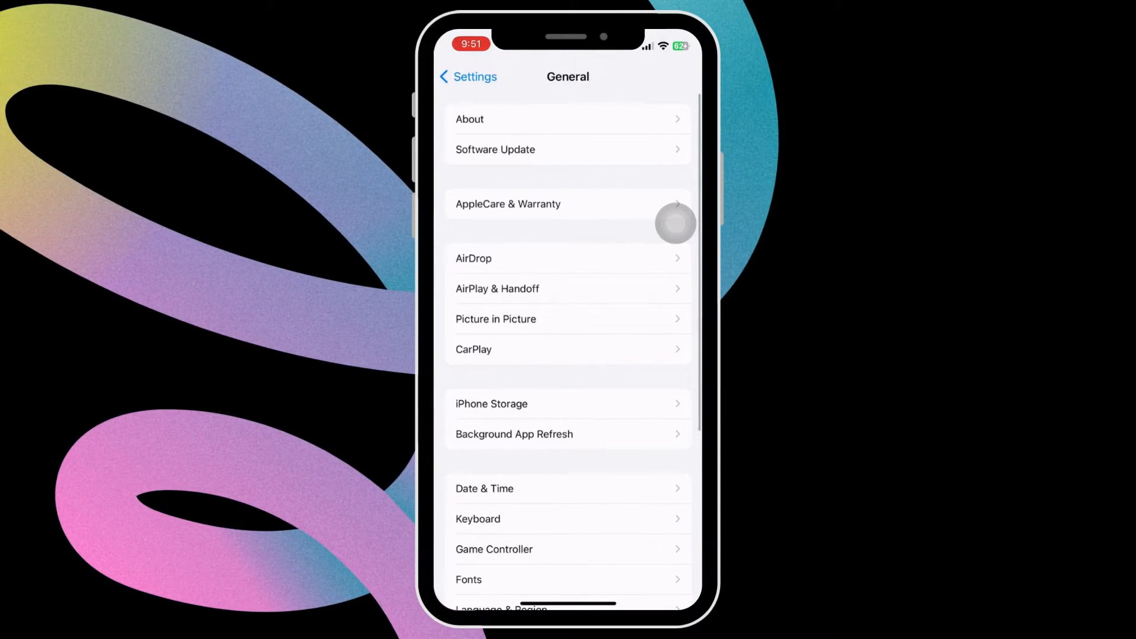
- In iPhone Storage, offload WhatsApp keeping its data, then reinstall it
left_click(491, 404)
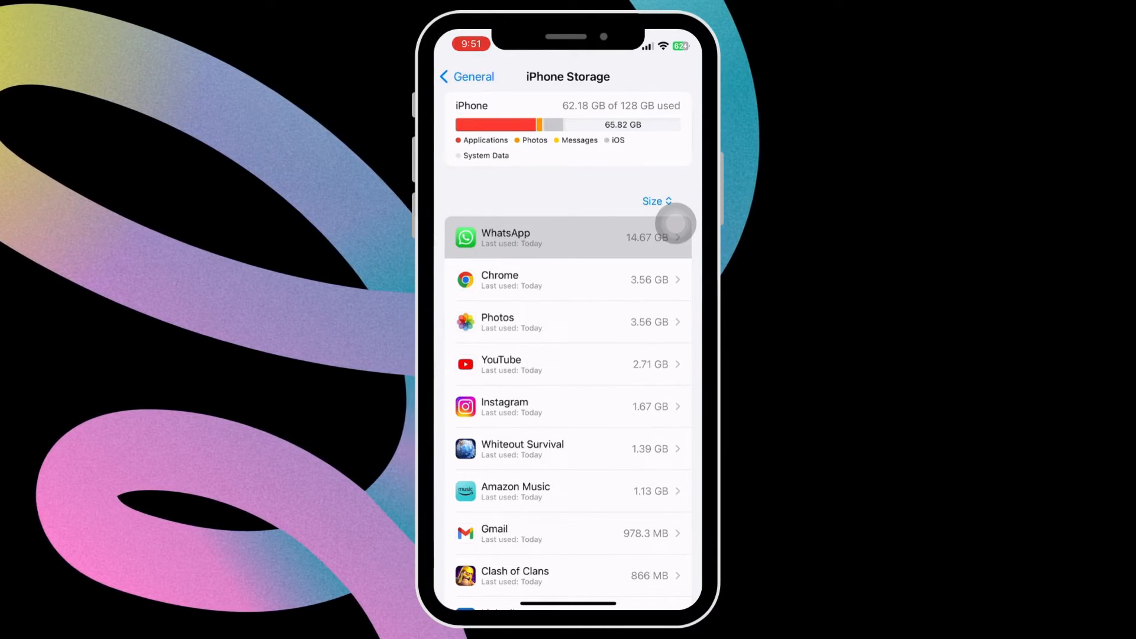
left_click(567, 238)
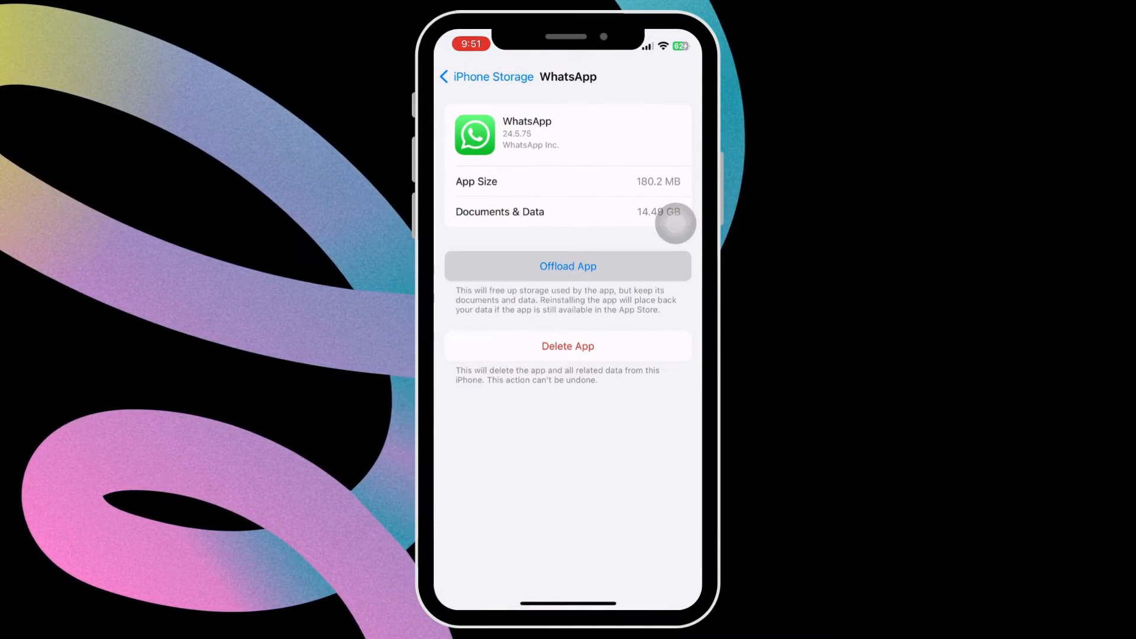
left_click(568, 266)
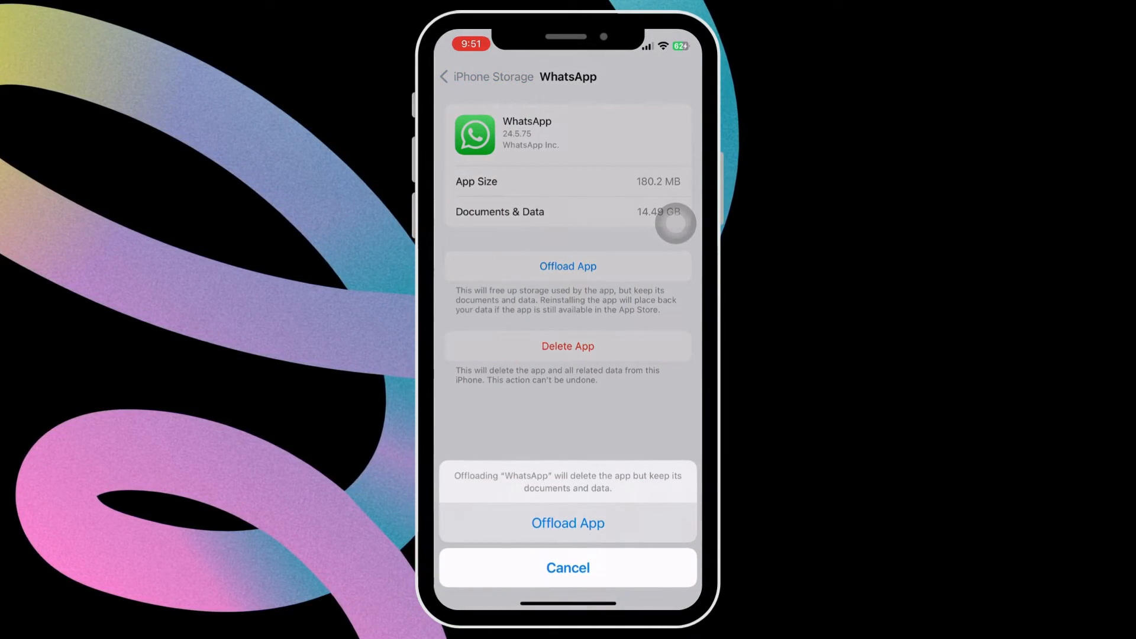
left_click(568, 522)
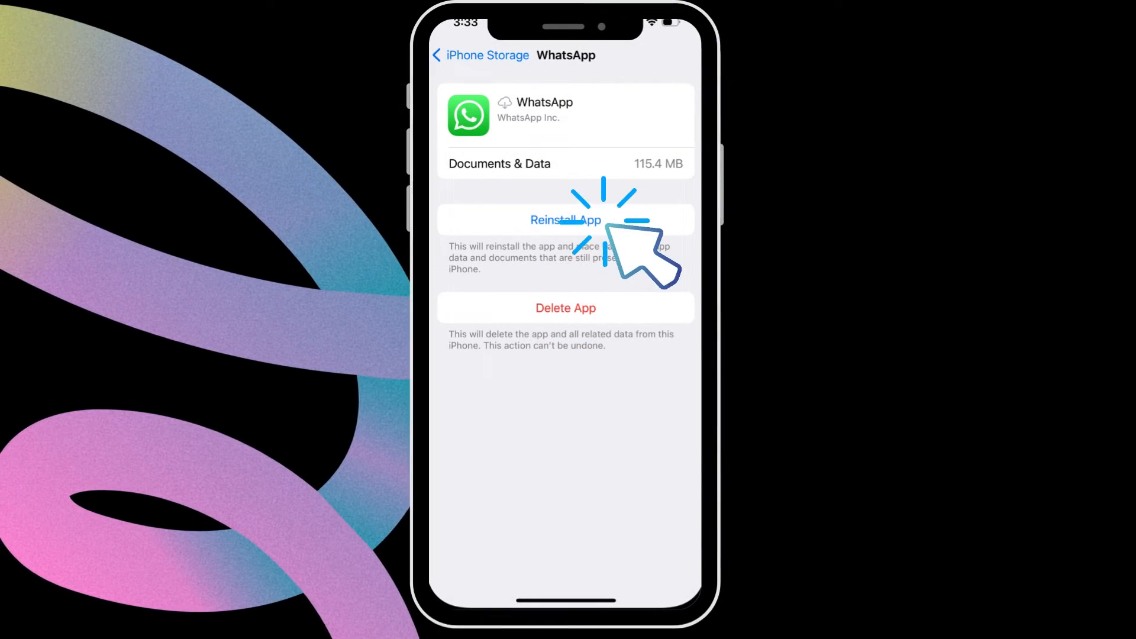
left_click(566, 221)
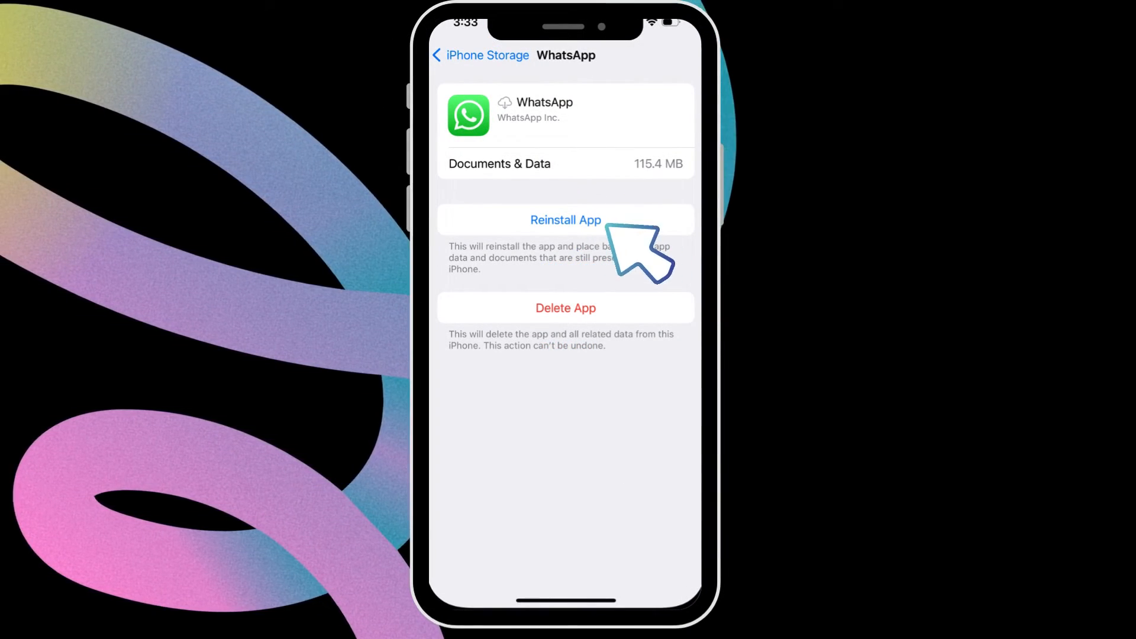